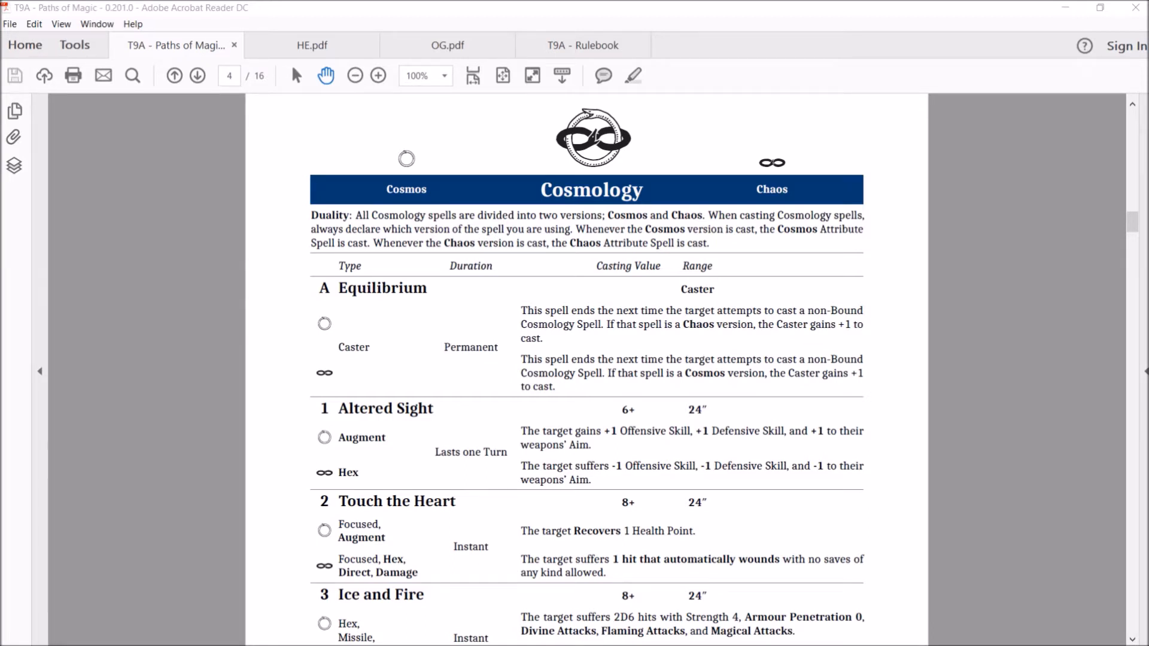
mouse_move(965, 246)
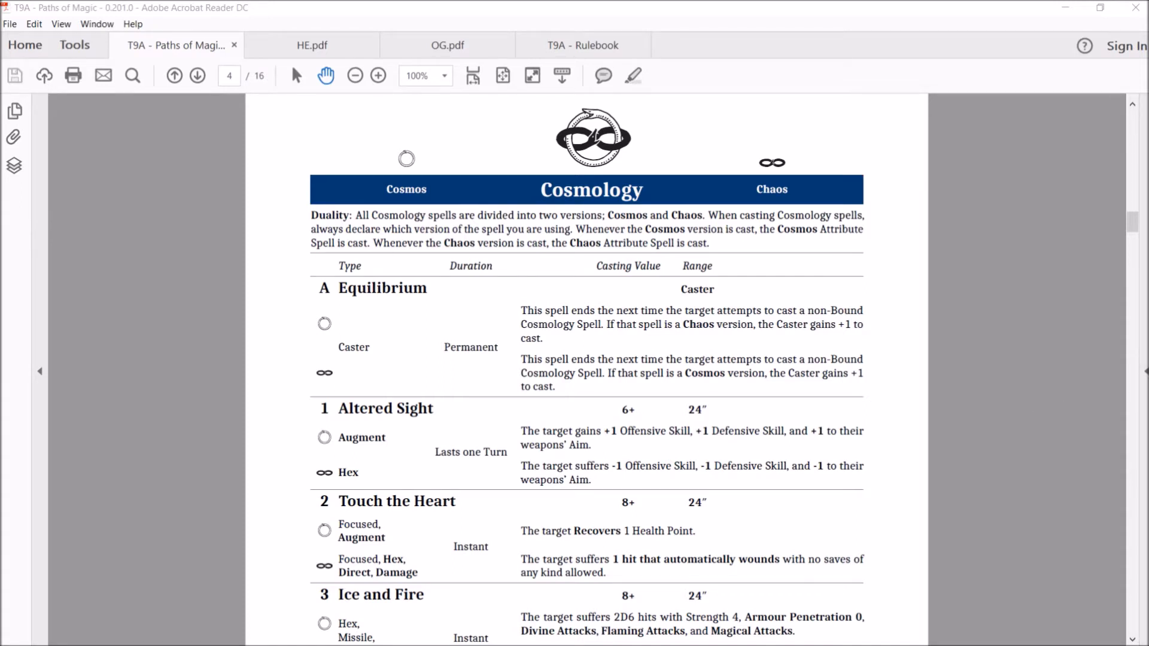
mouse_move(154, 309)
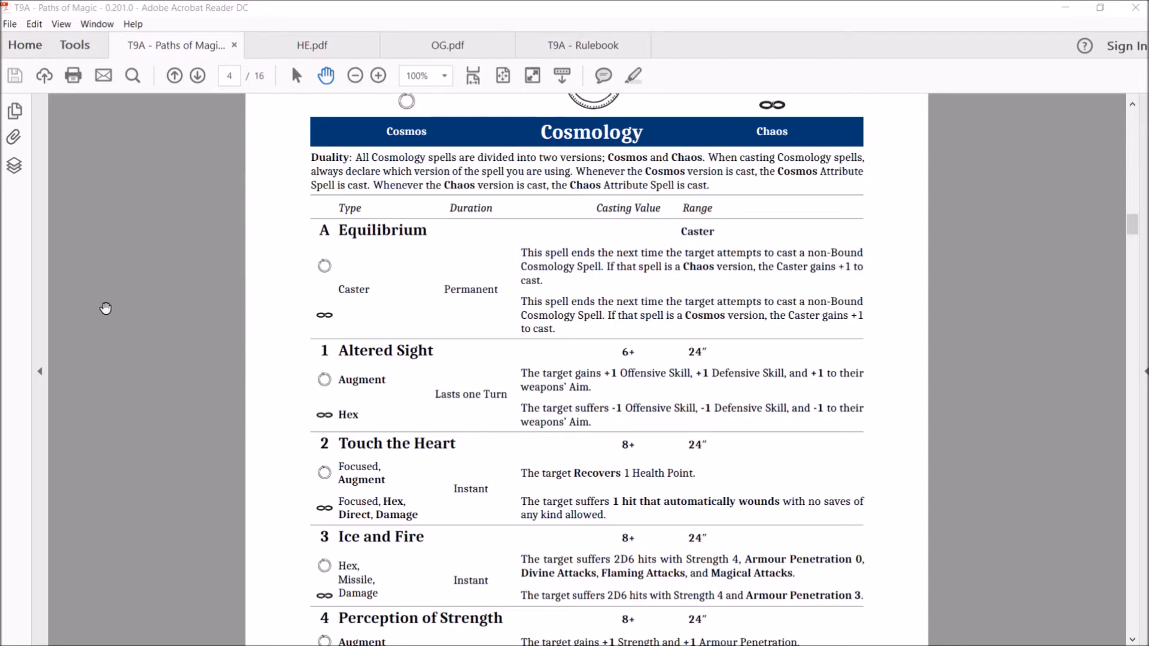
mouse_move(86, 352)
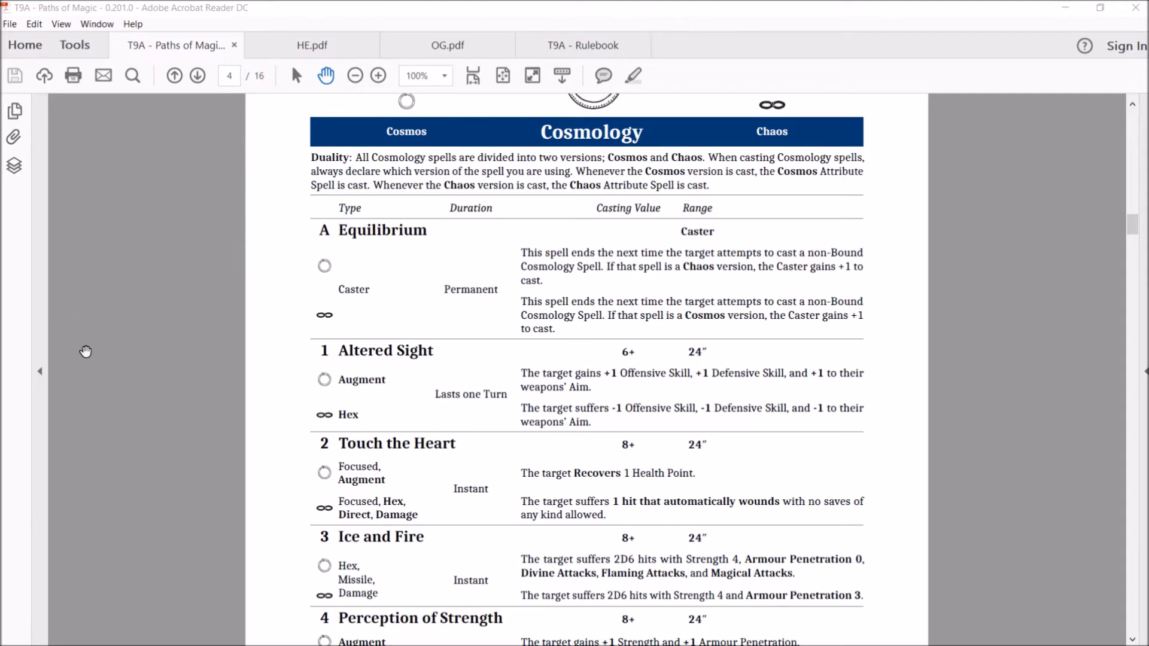
scroll("down", 3)
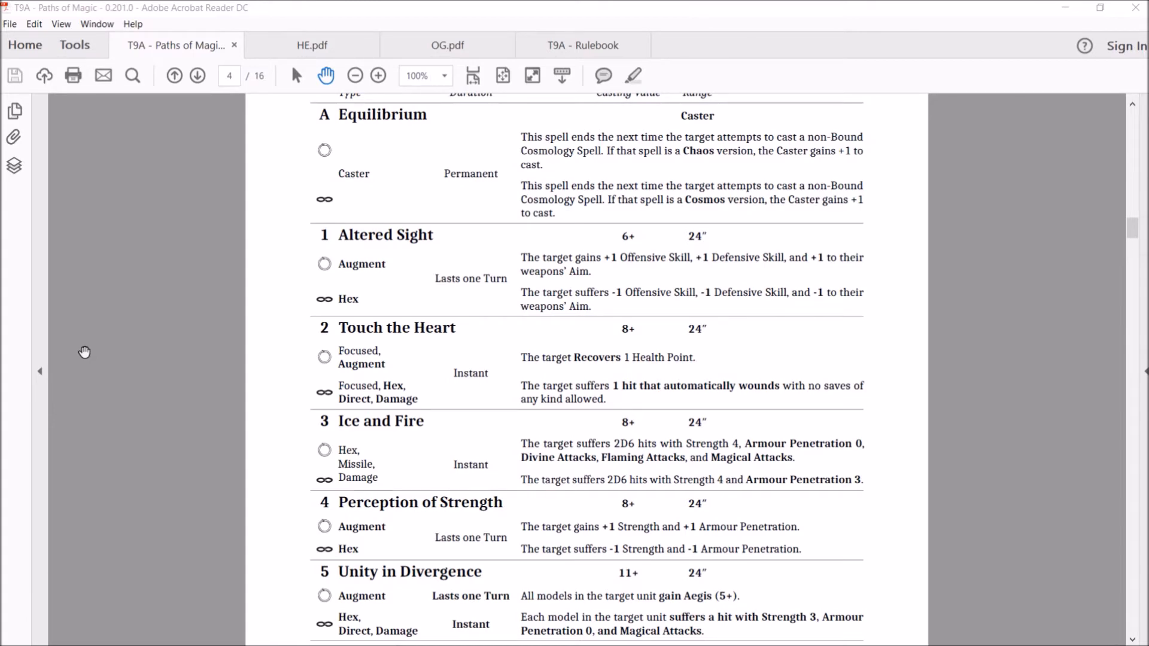
mouse_move(182, 381)
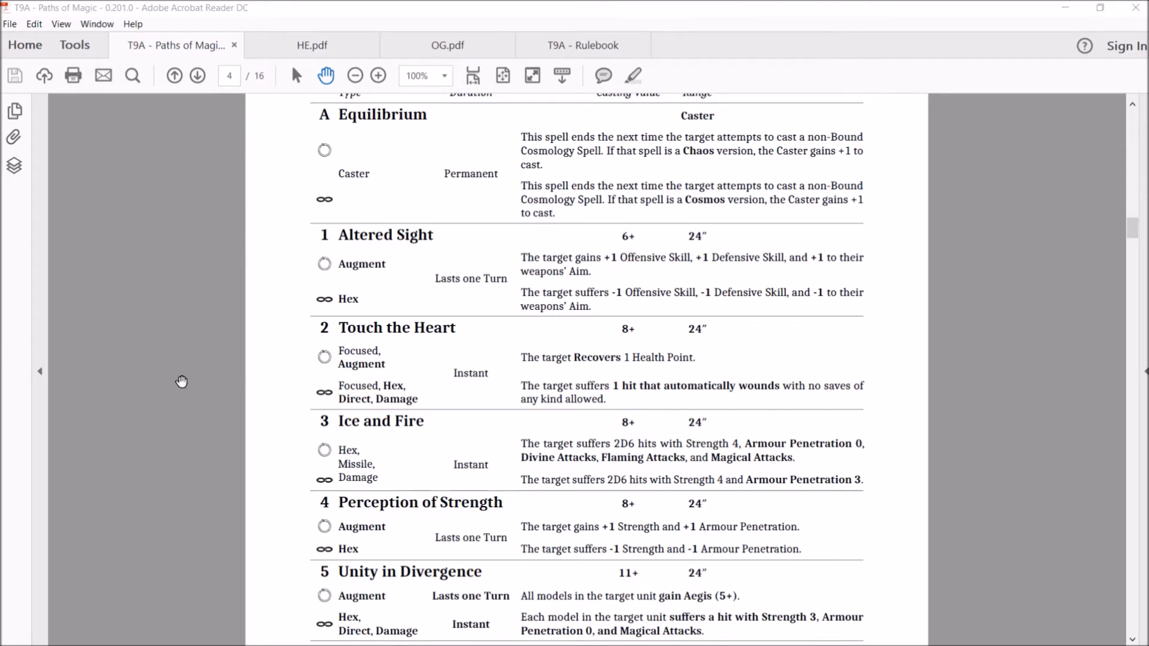
scroll("down", 3)
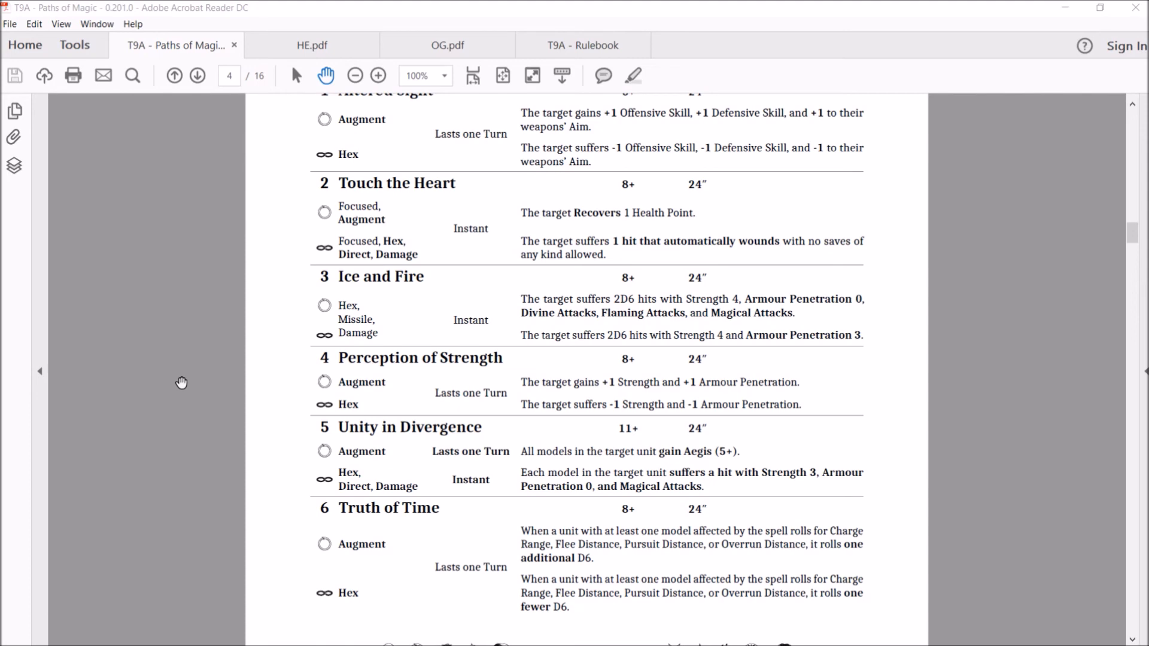
mouse_move(274, 467)
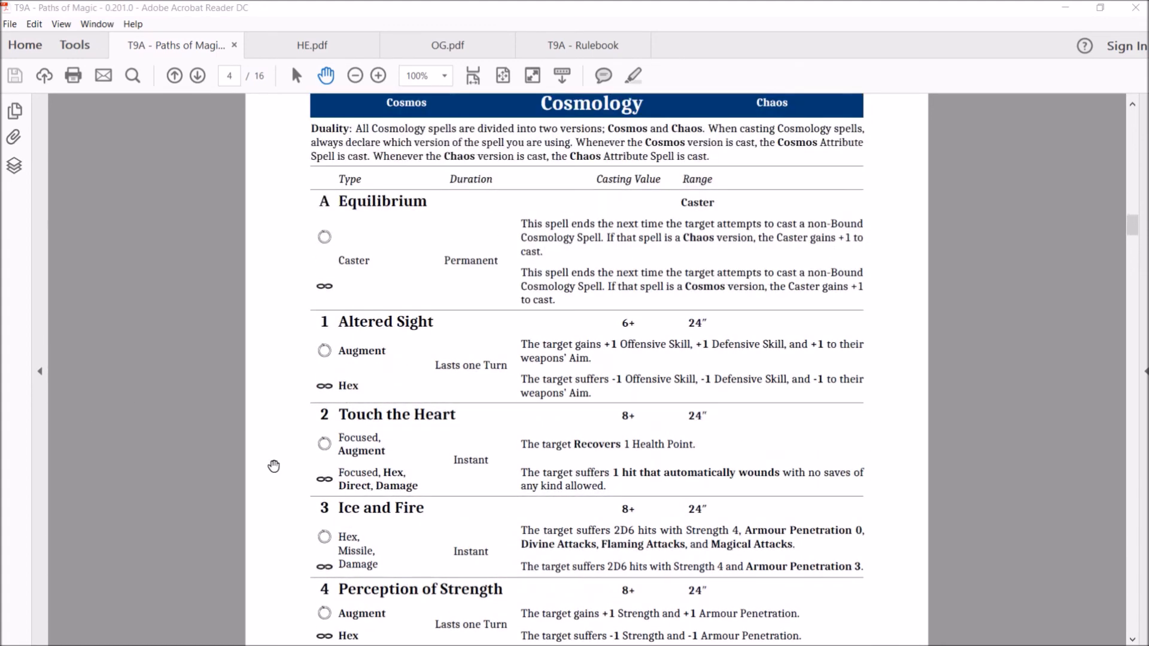
scroll("down", 3)
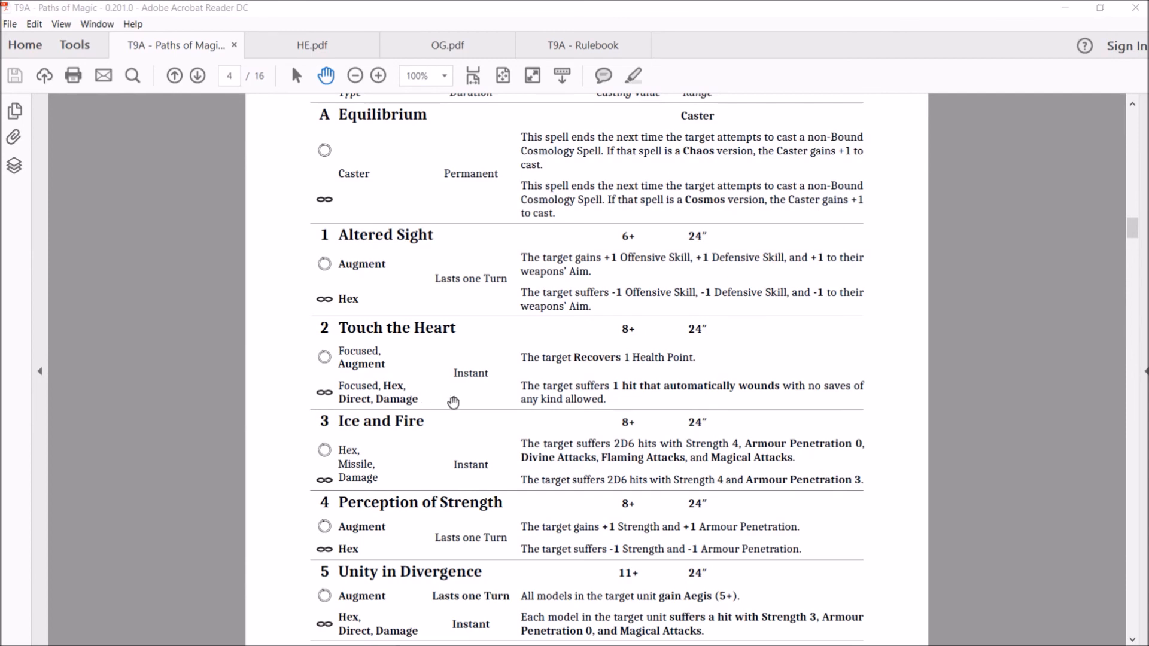
mouse_move(543, 405)
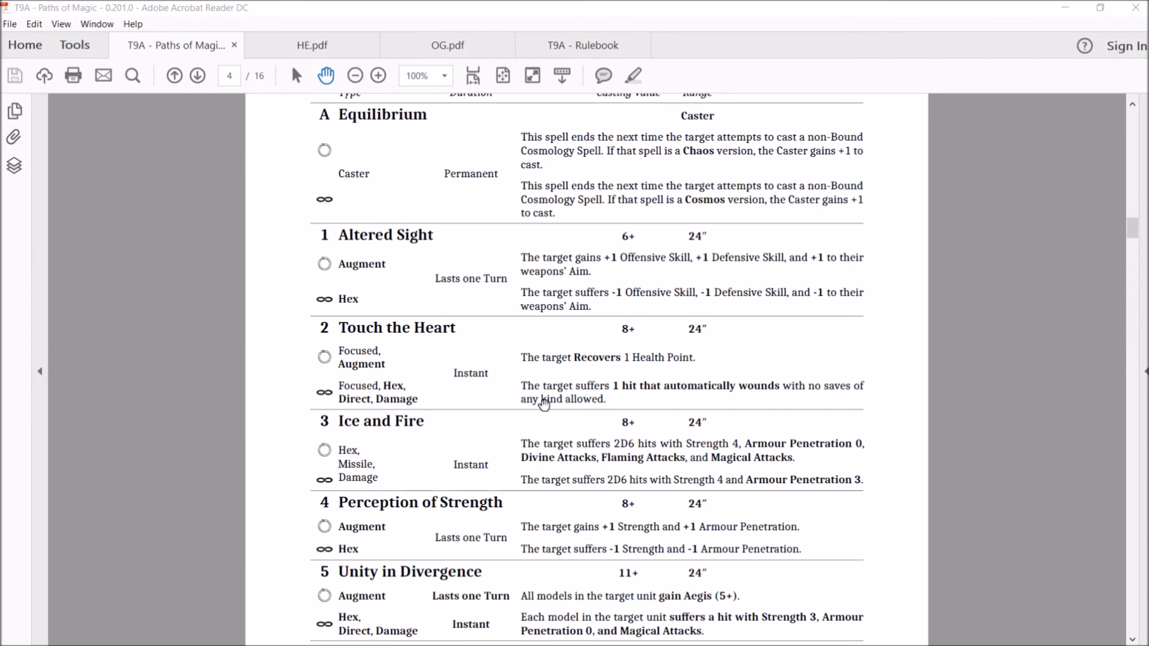
mouse_move(618, 529)
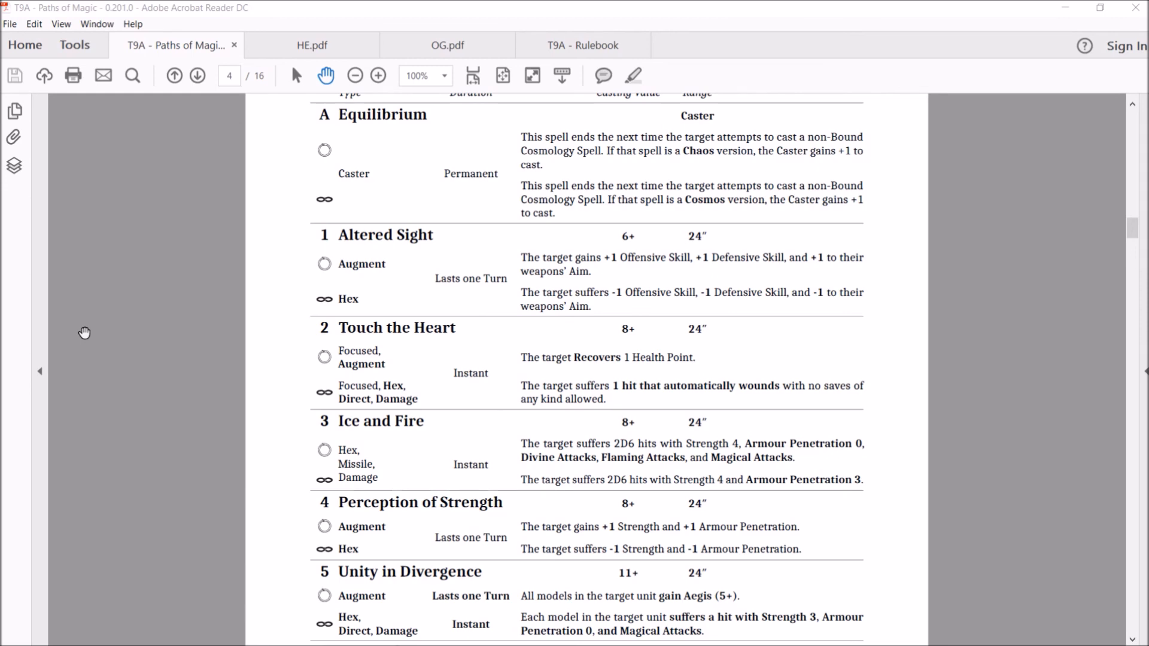
scroll("down", 3)
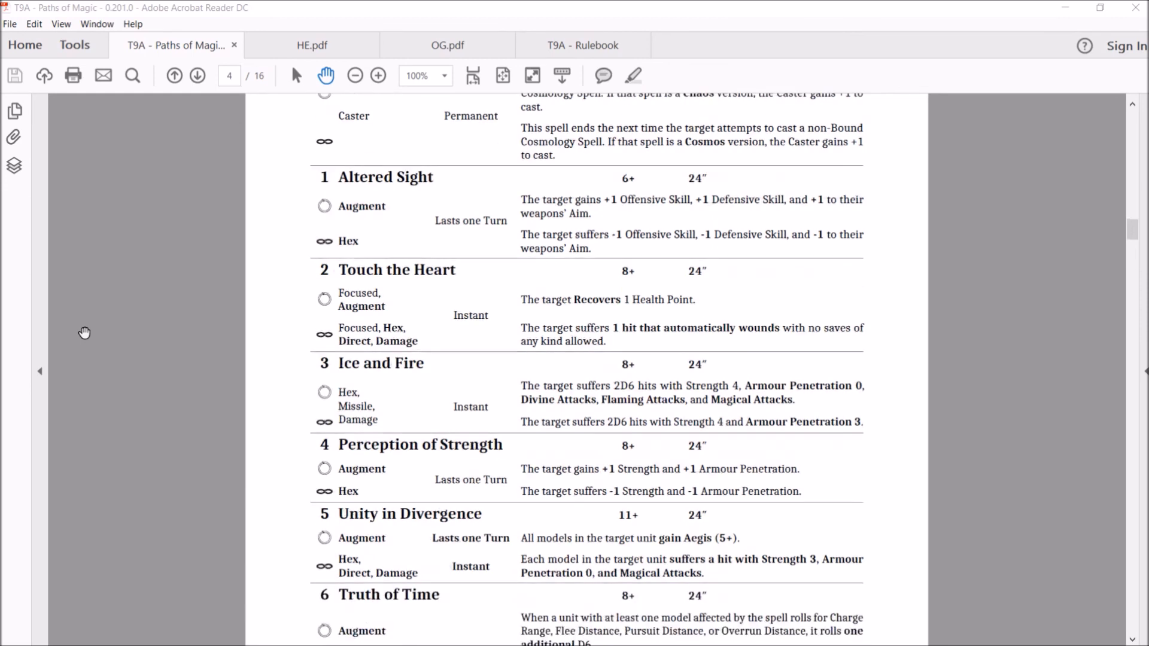
scroll("down", 3)
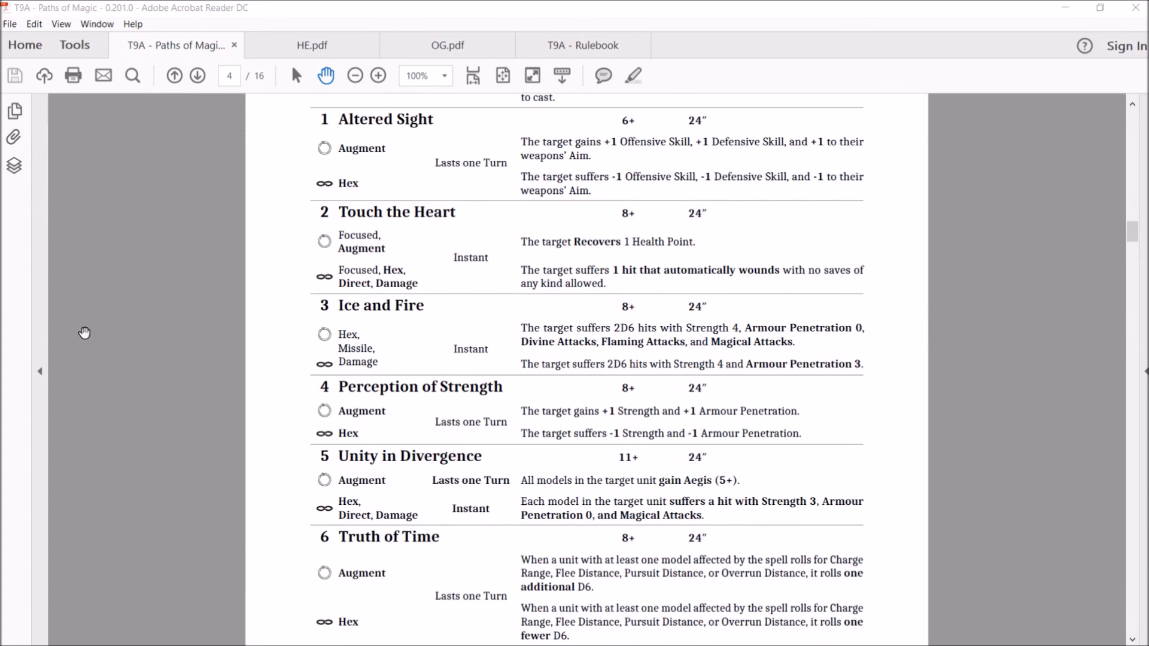